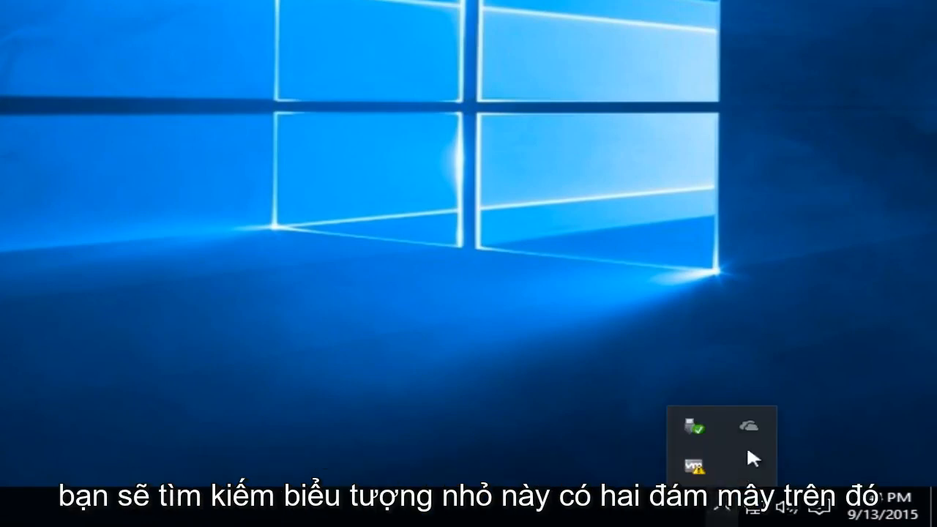
mouse_move(748, 427)
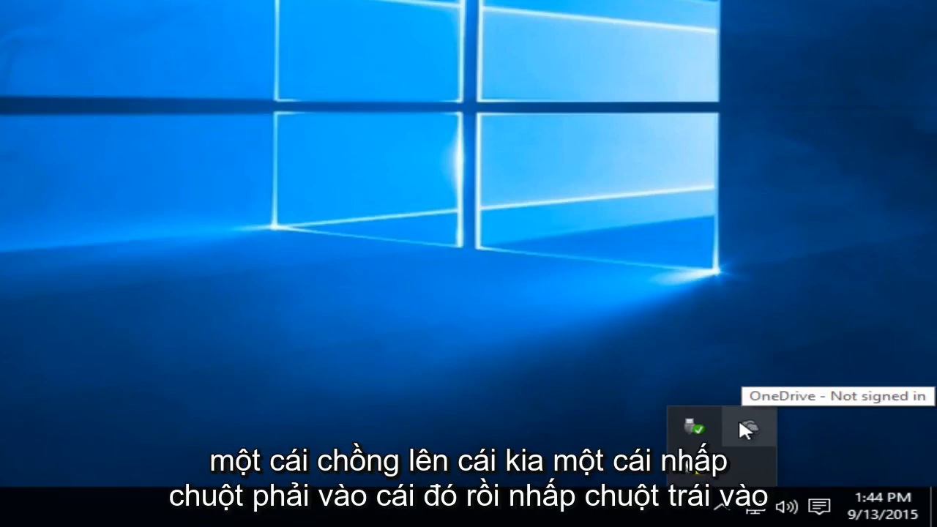
Step: Reach the Microsoft OneDrive settings window from the system-tray cloud icon's menu
right_click(748, 428)
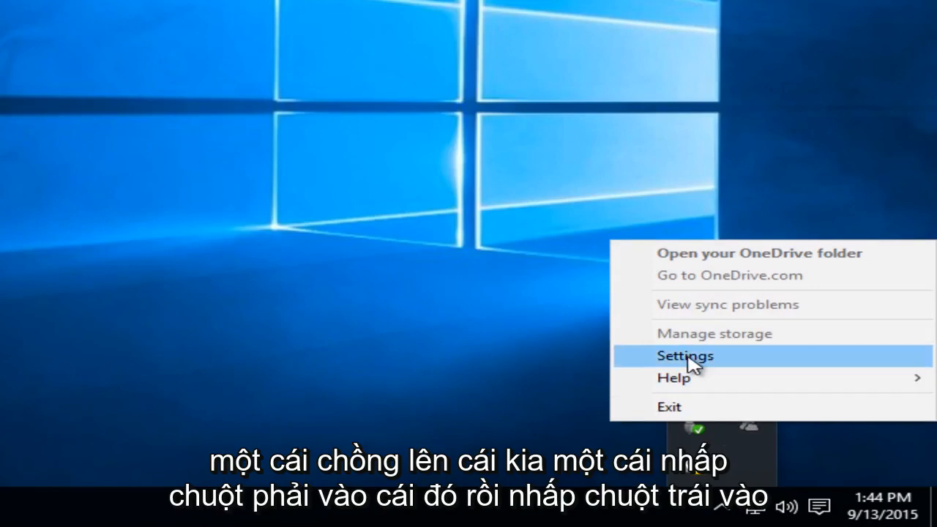
click(685, 355)
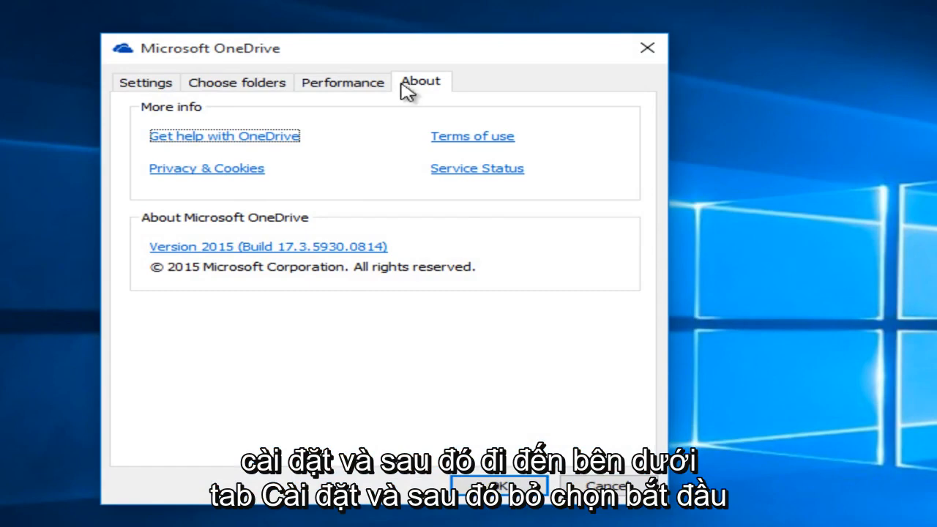
Step: Under Settings, uncheck 'Start OneDrive automatically when I sign in to Windows'
click(147, 82)
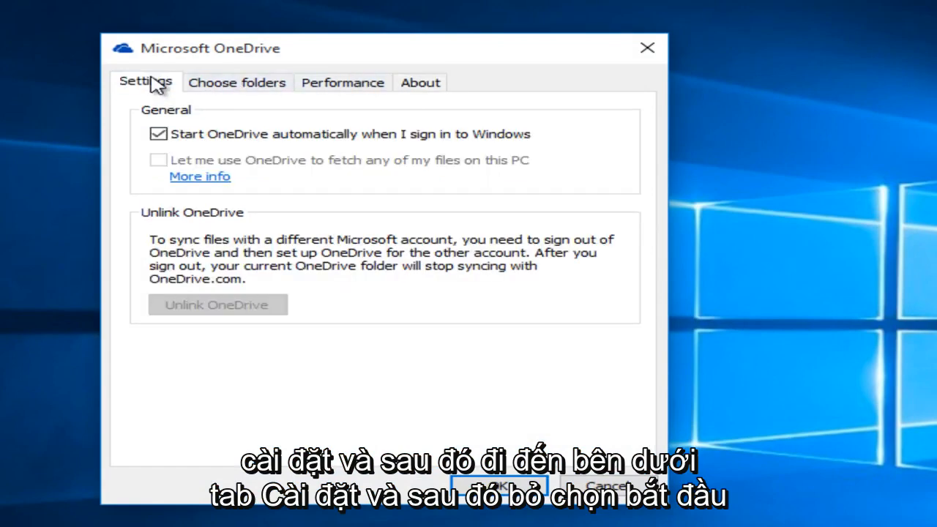
click(158, 134)
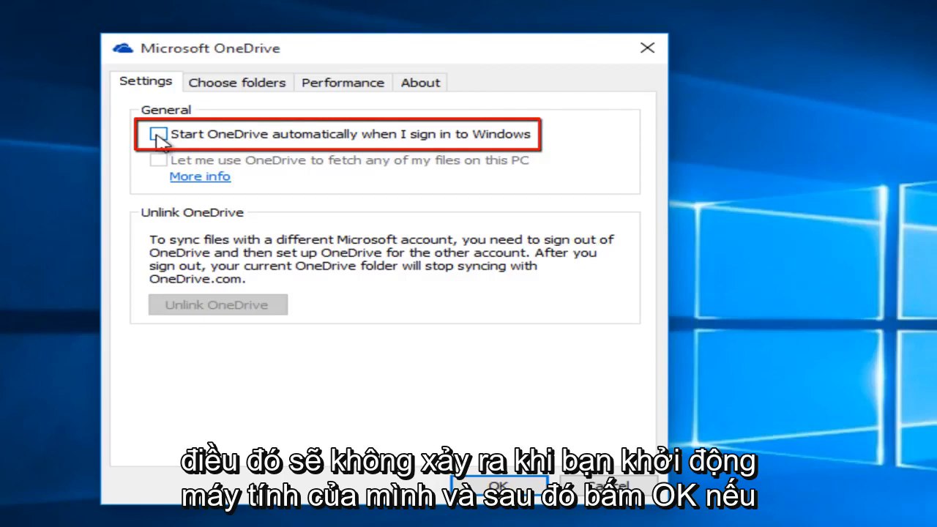
click(158, 135)
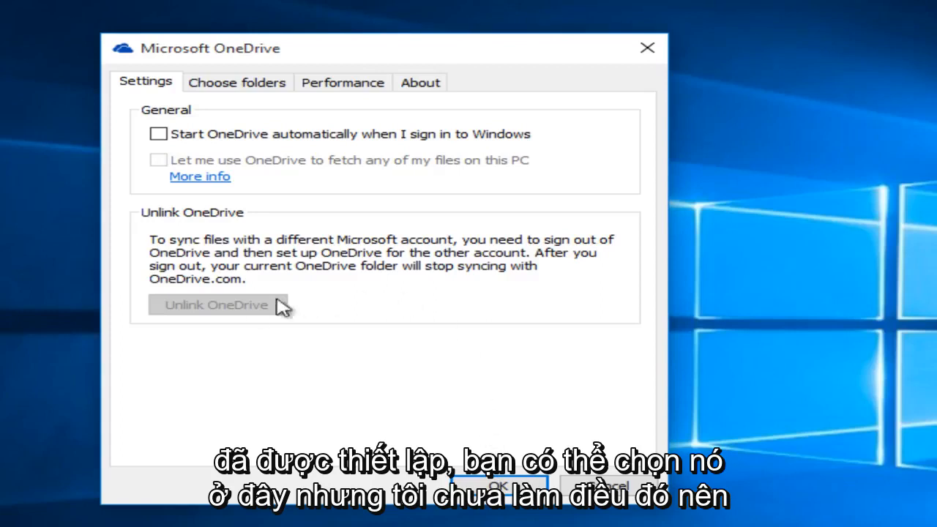
mouse_move(277, 286)
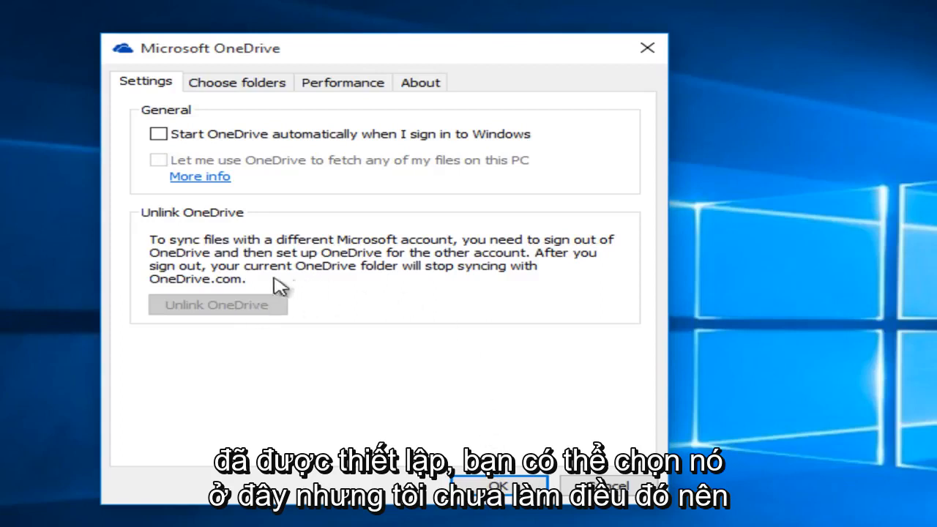
mouse_move(300, 334)
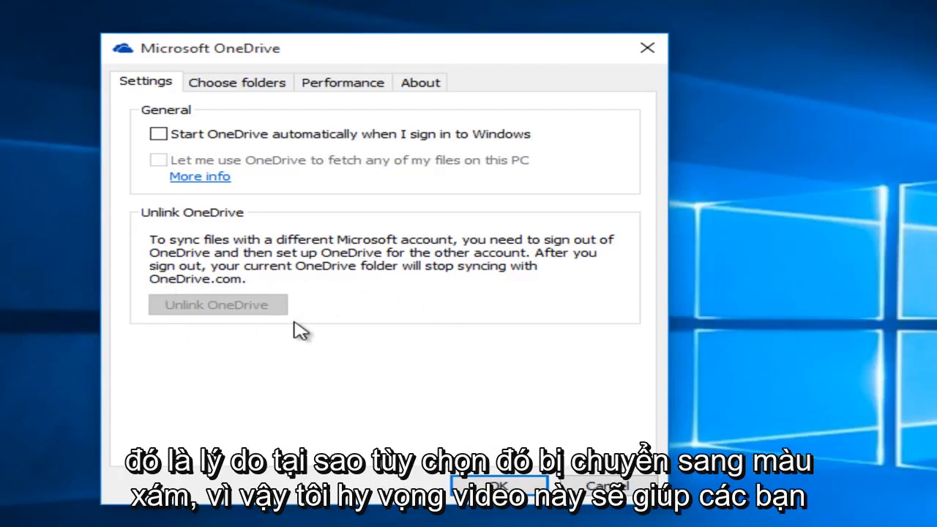